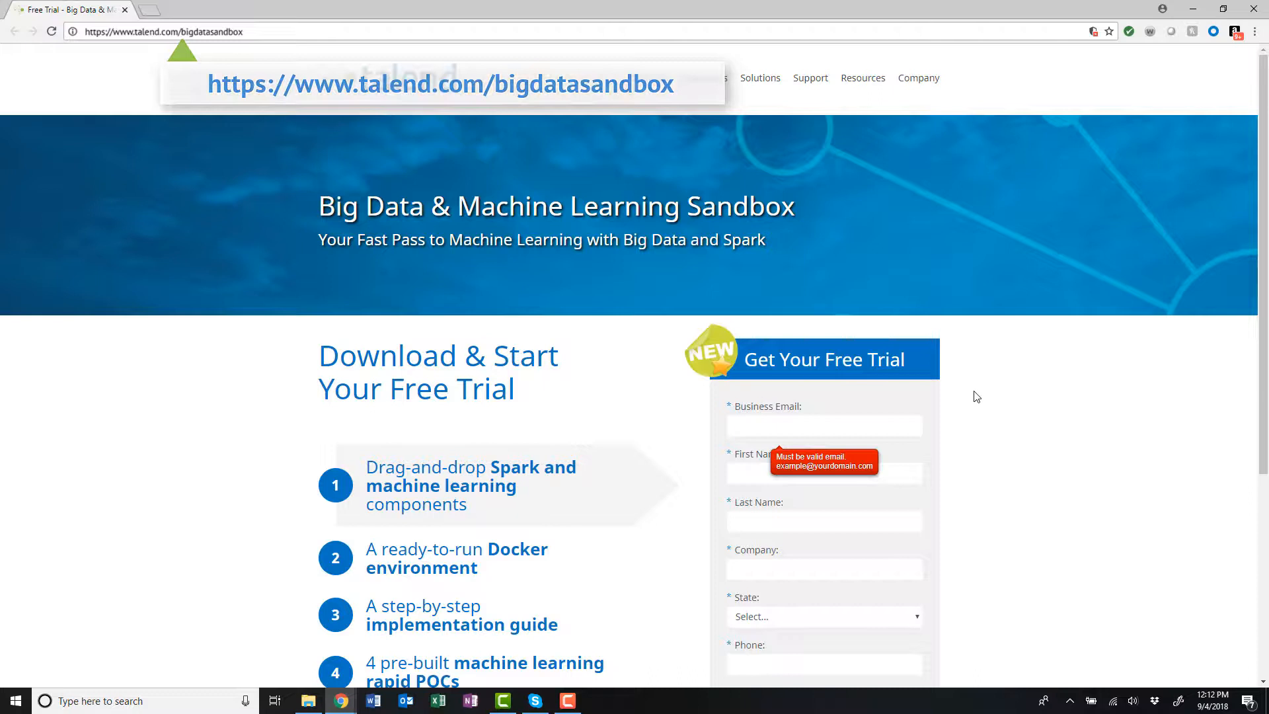
scroll(down, 3)
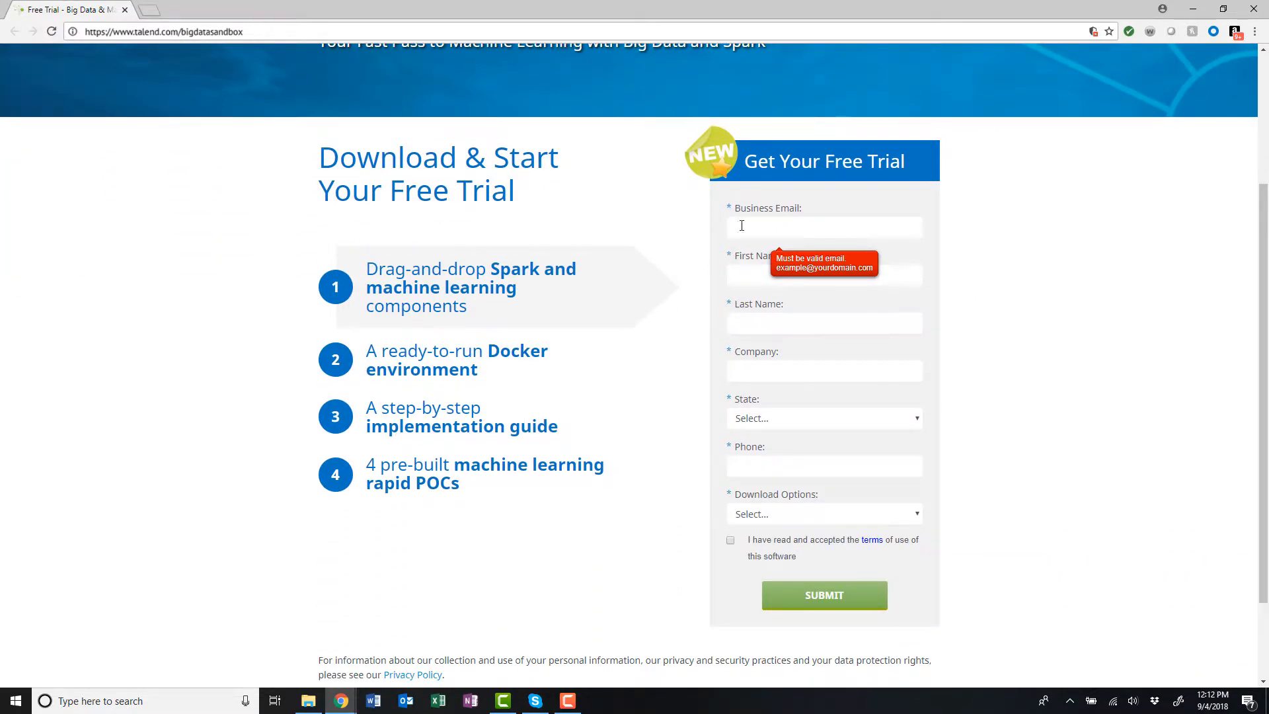
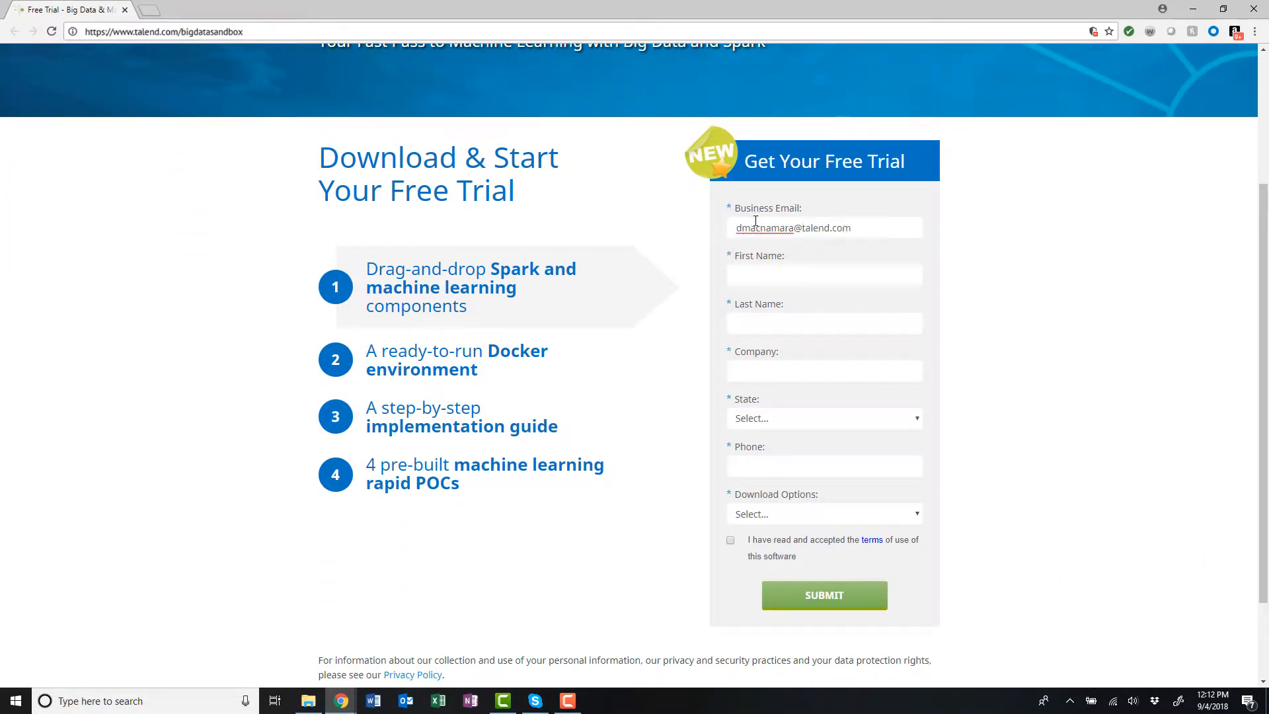
text(MacN)
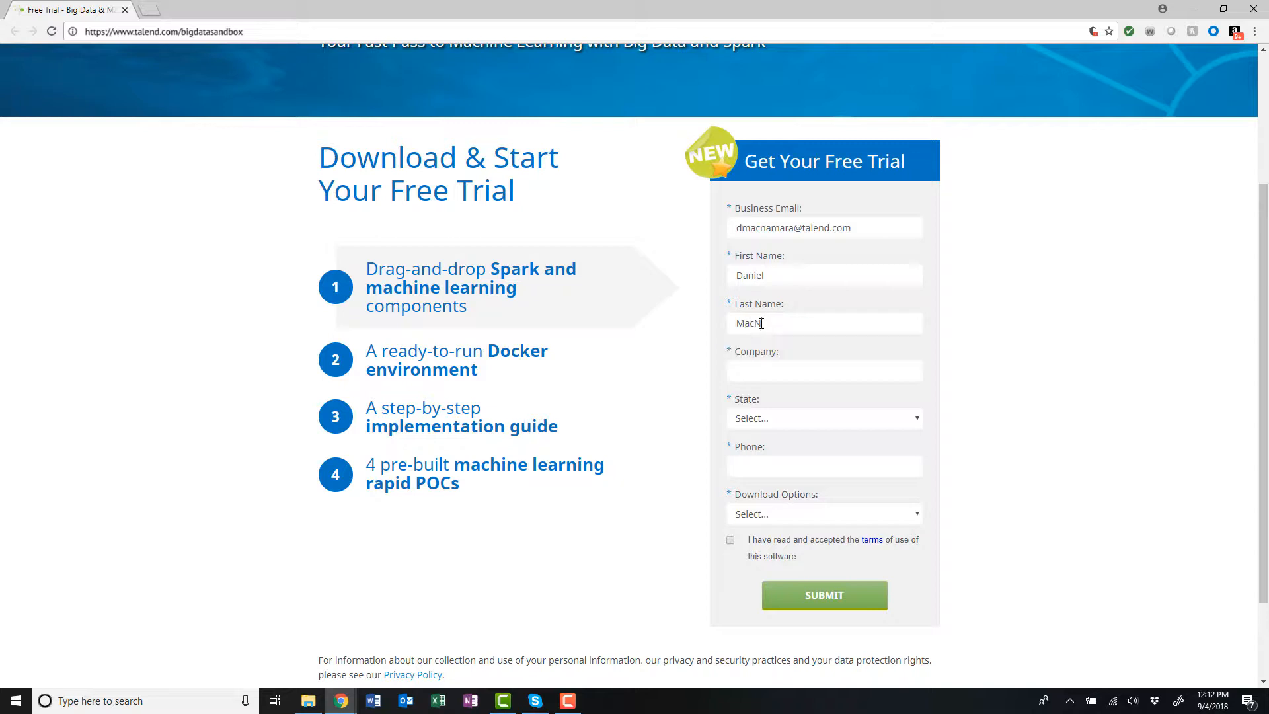
text(Talend)
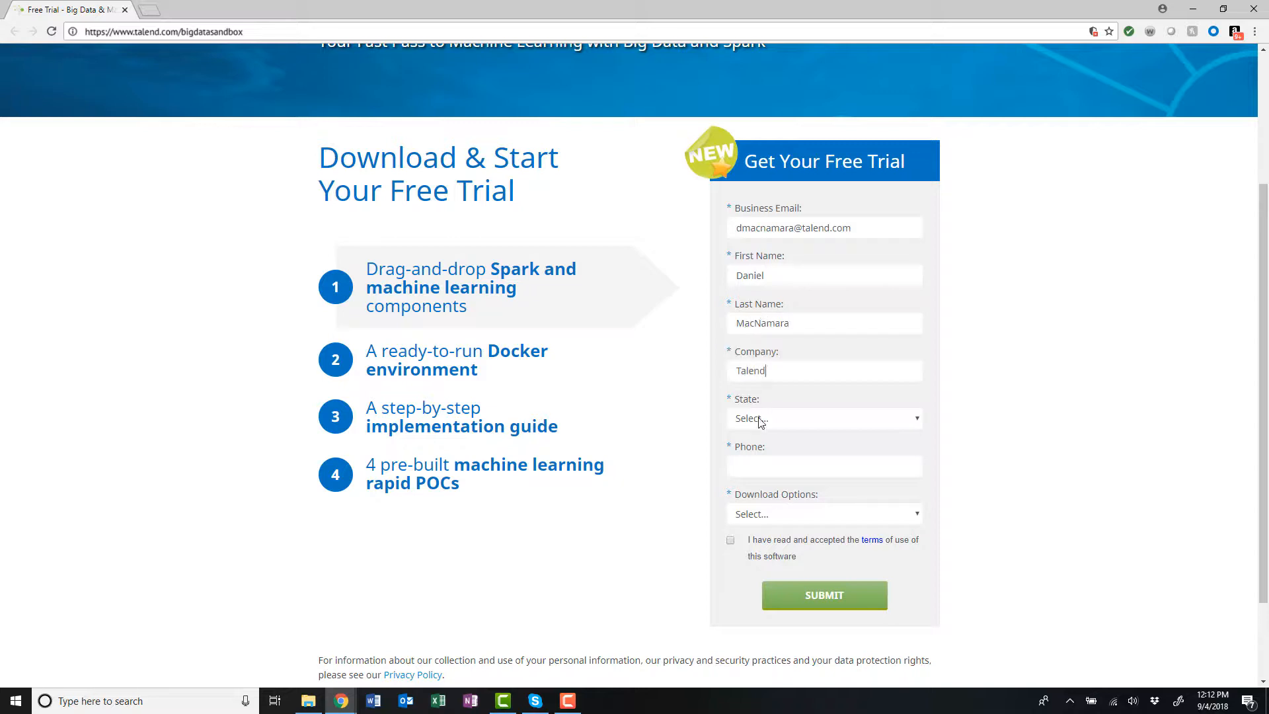
click(824, 418)
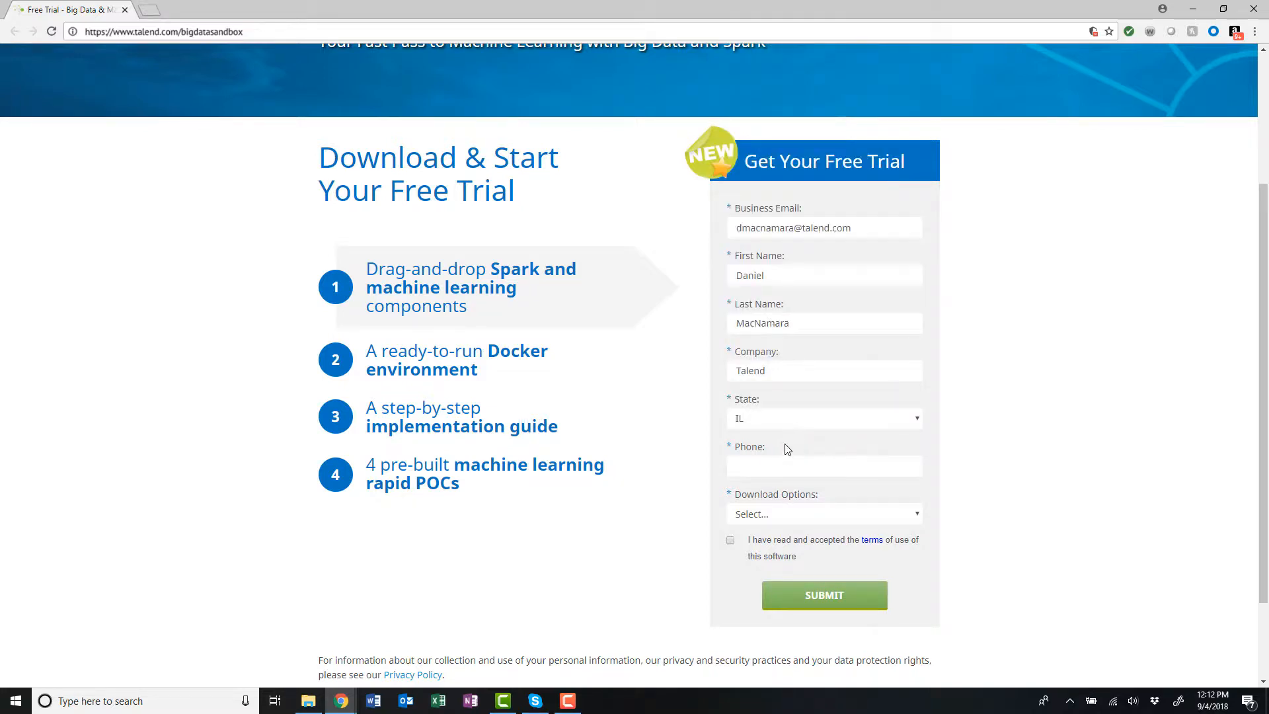
text(555-123)
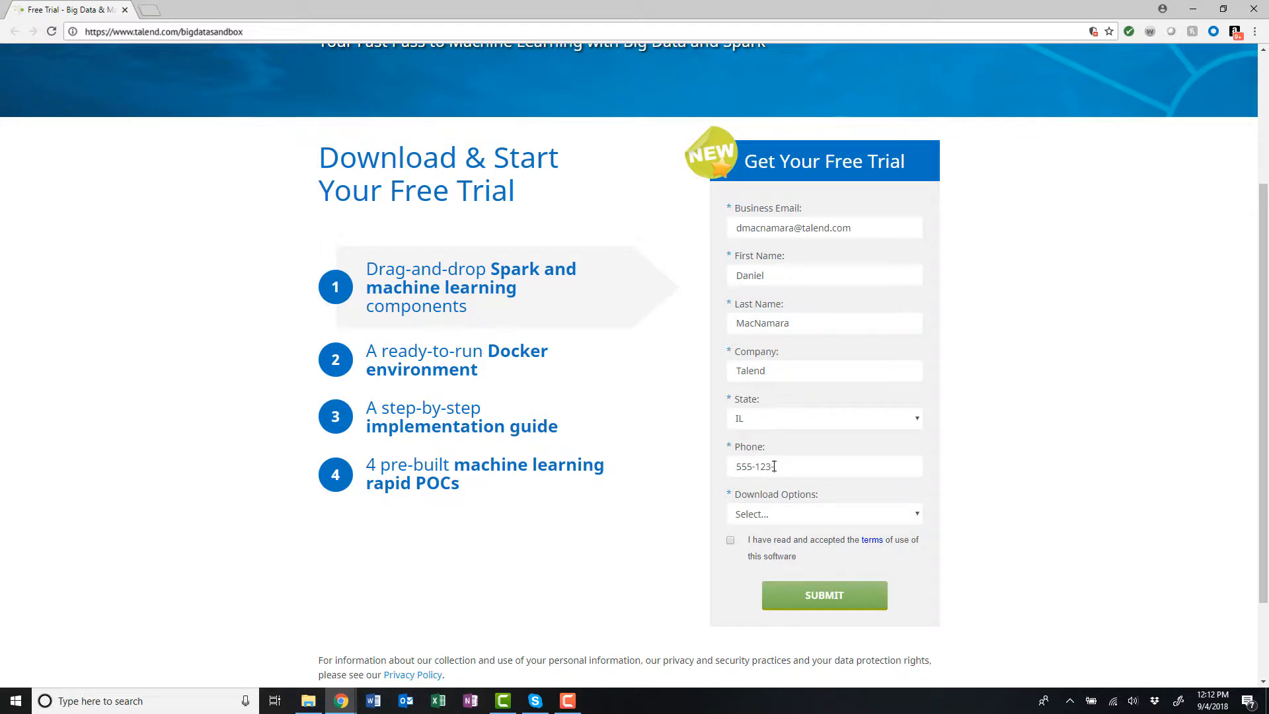
text(4567)
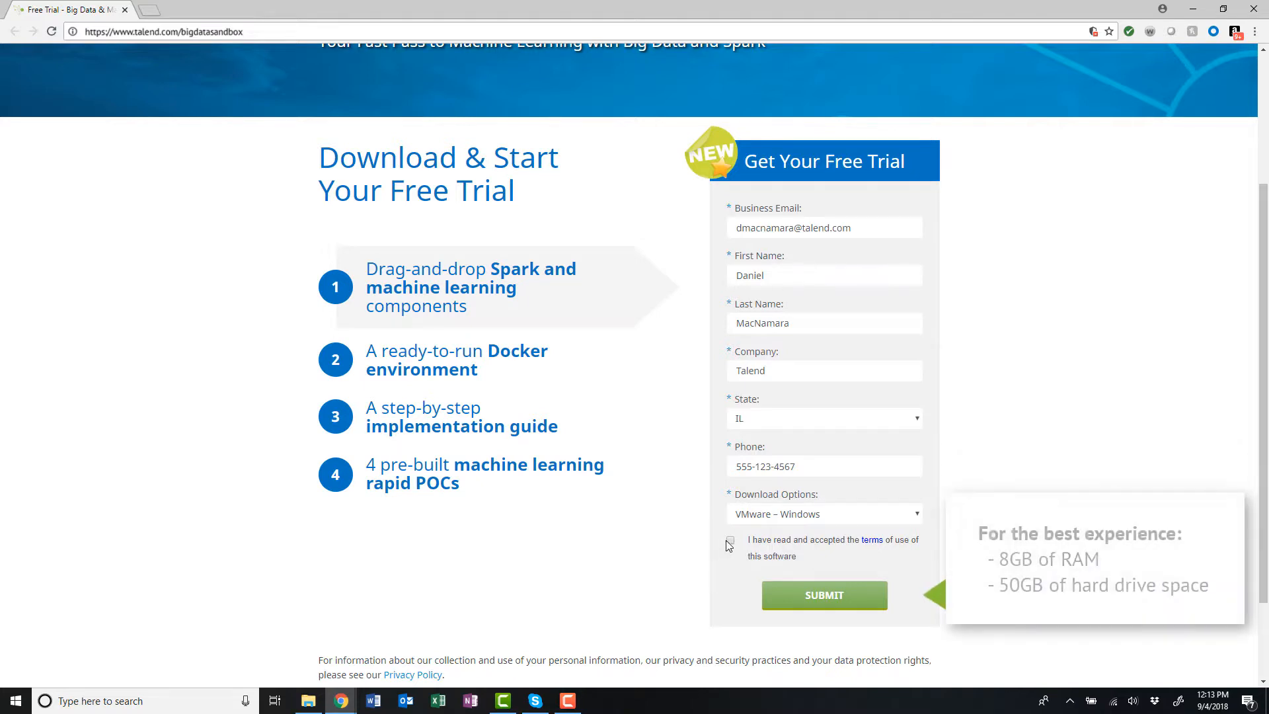
- Accept the terms of use and submit the VMware – Windows trial registration
click(730, 540)
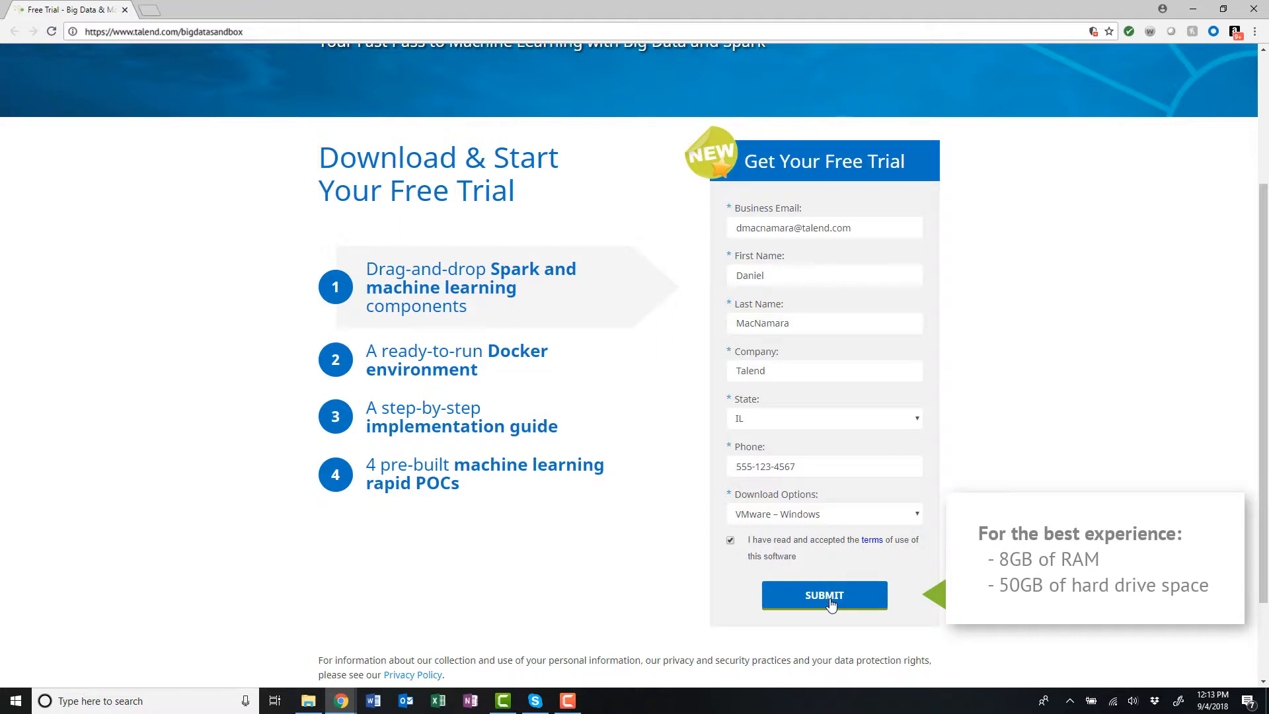
click(824, 594)
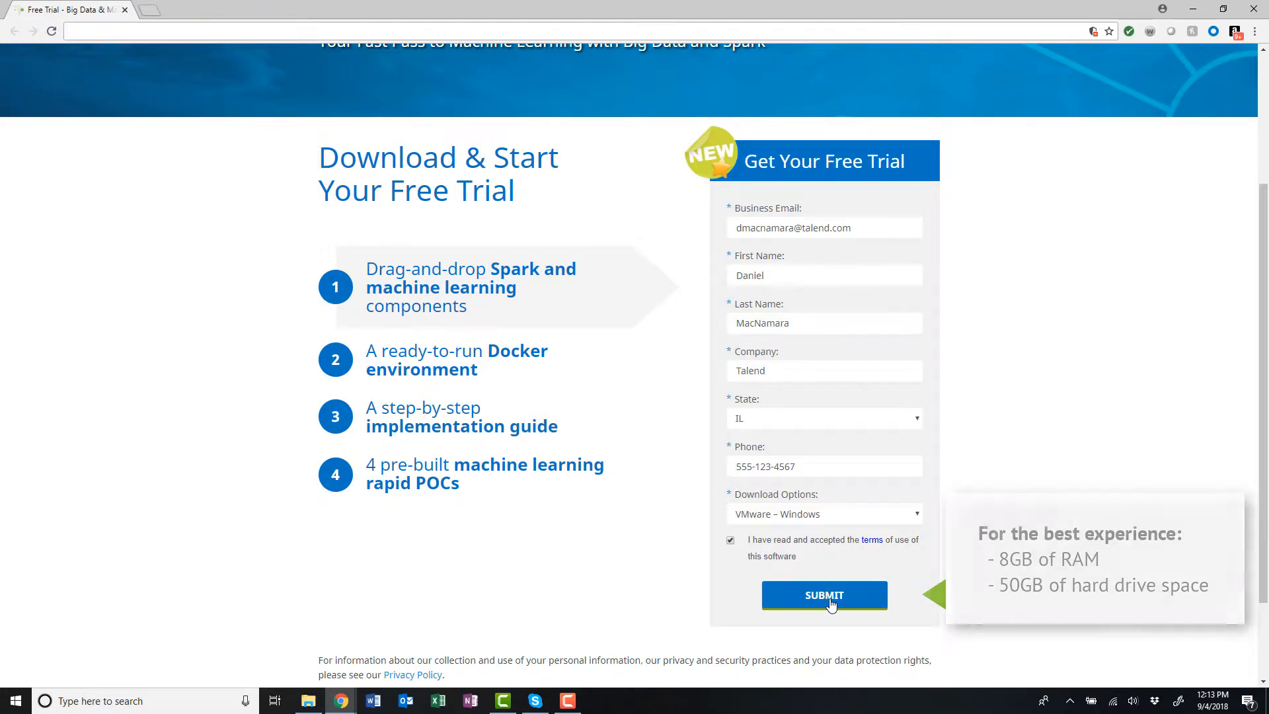
click(822, 594)
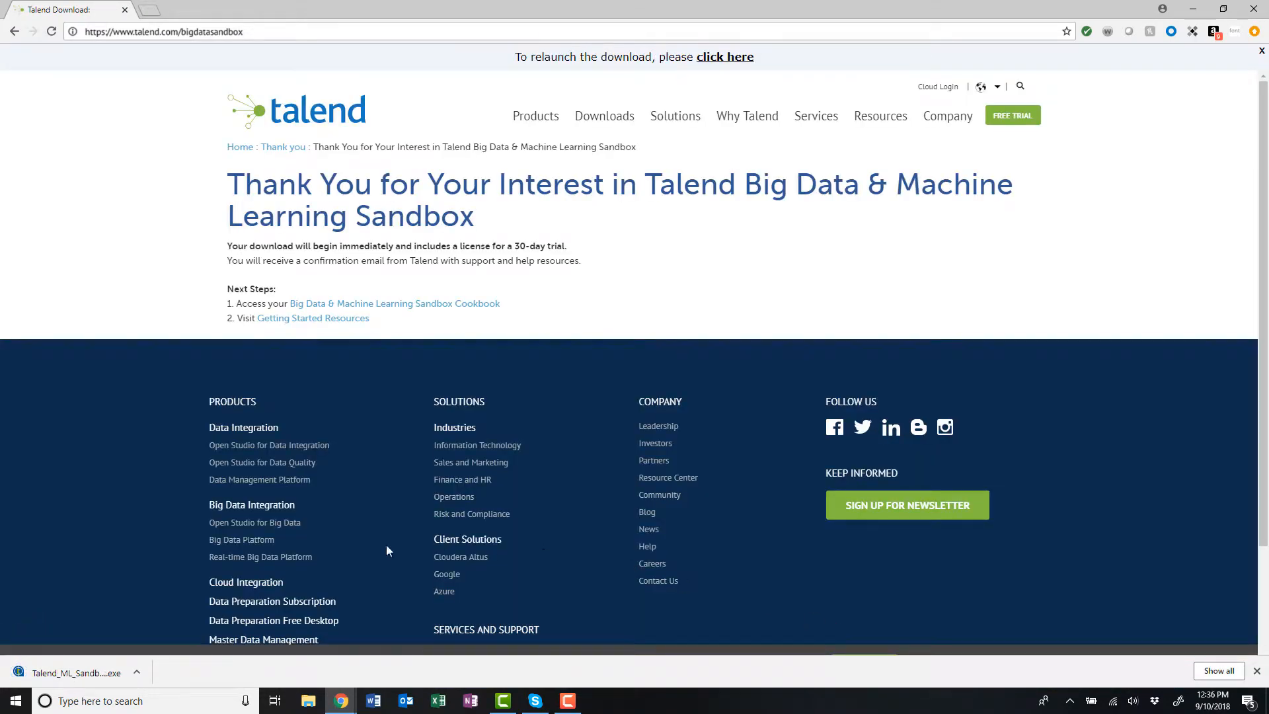
- Run the downloaded Talend sandbox installer from the download bar
click(75, 673)
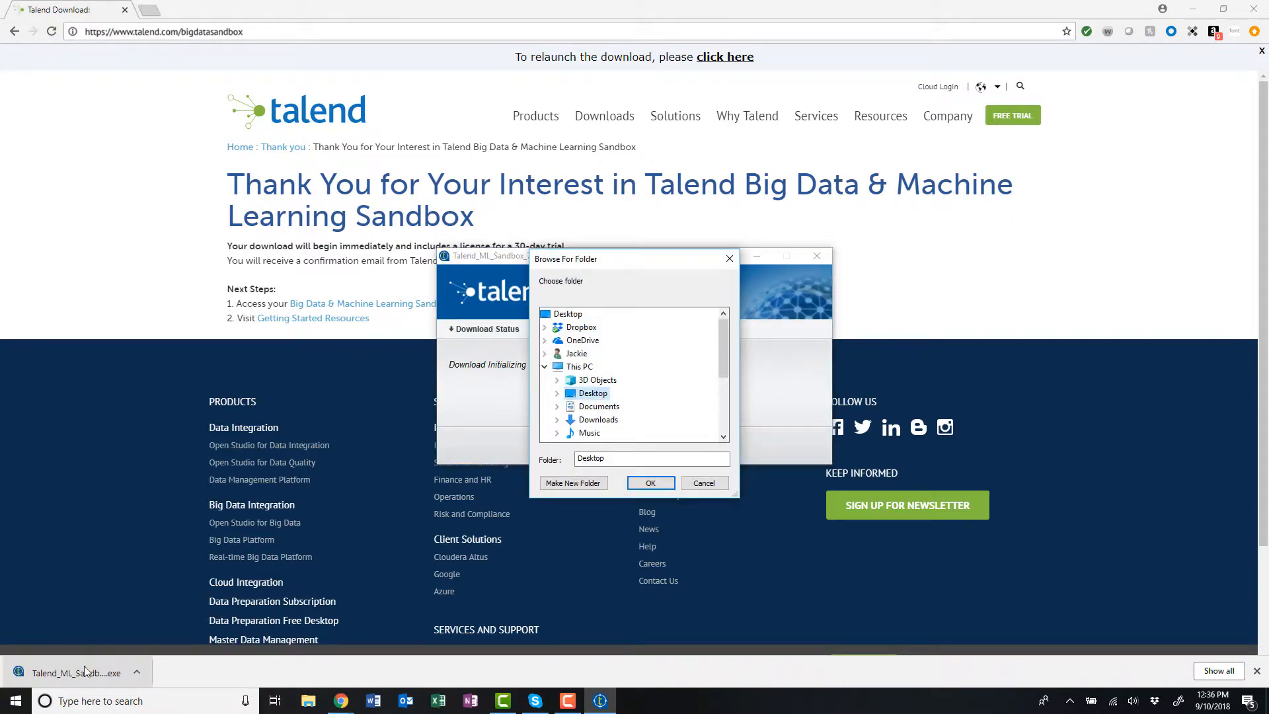
- Choose the Talend folder under This PC as the sandbox download destination
scroll(down, 3)
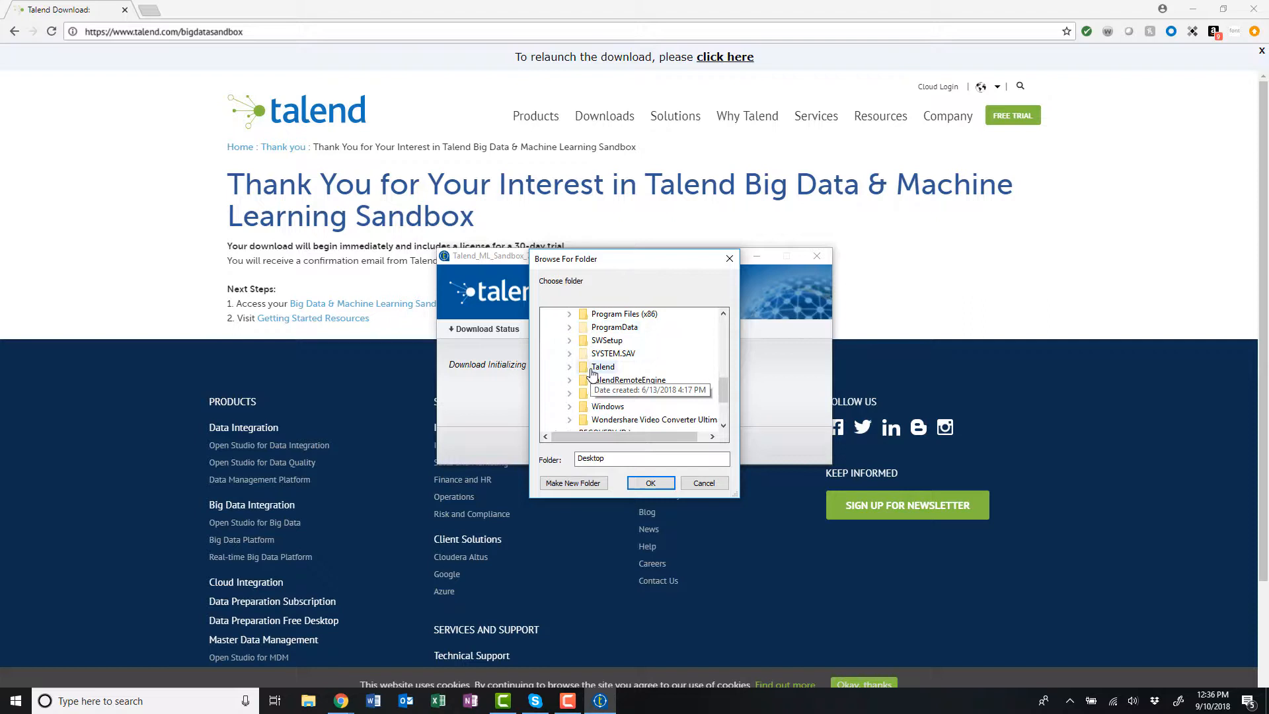
click(570, 367)
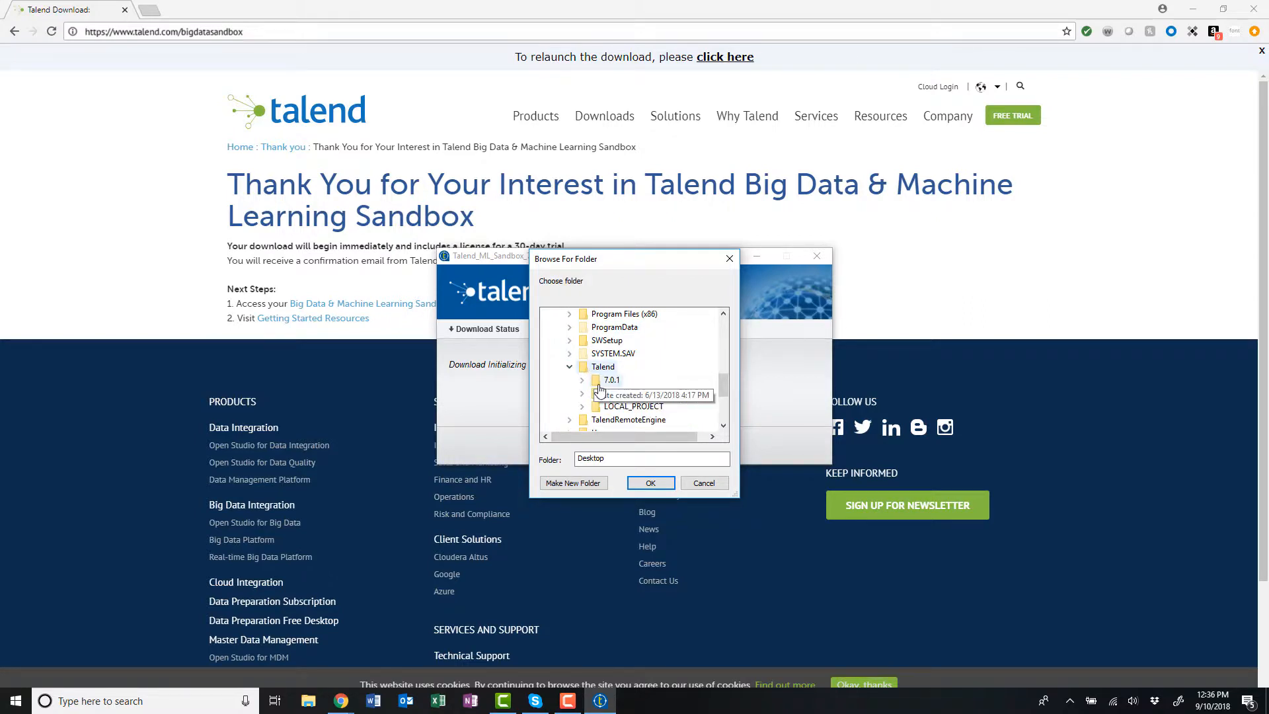
click(649, 483)
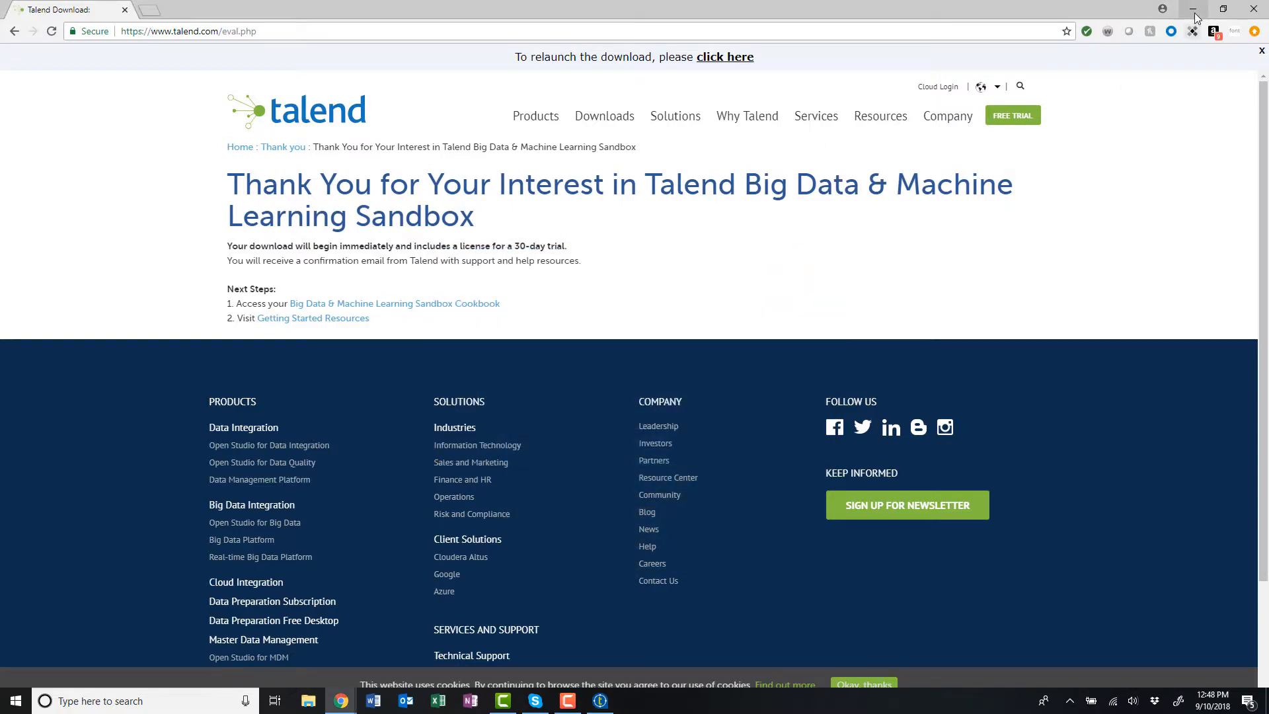
- Minimize Chrome and launch VMware Workstation 14 Player from the desktop
click(1194, 9)
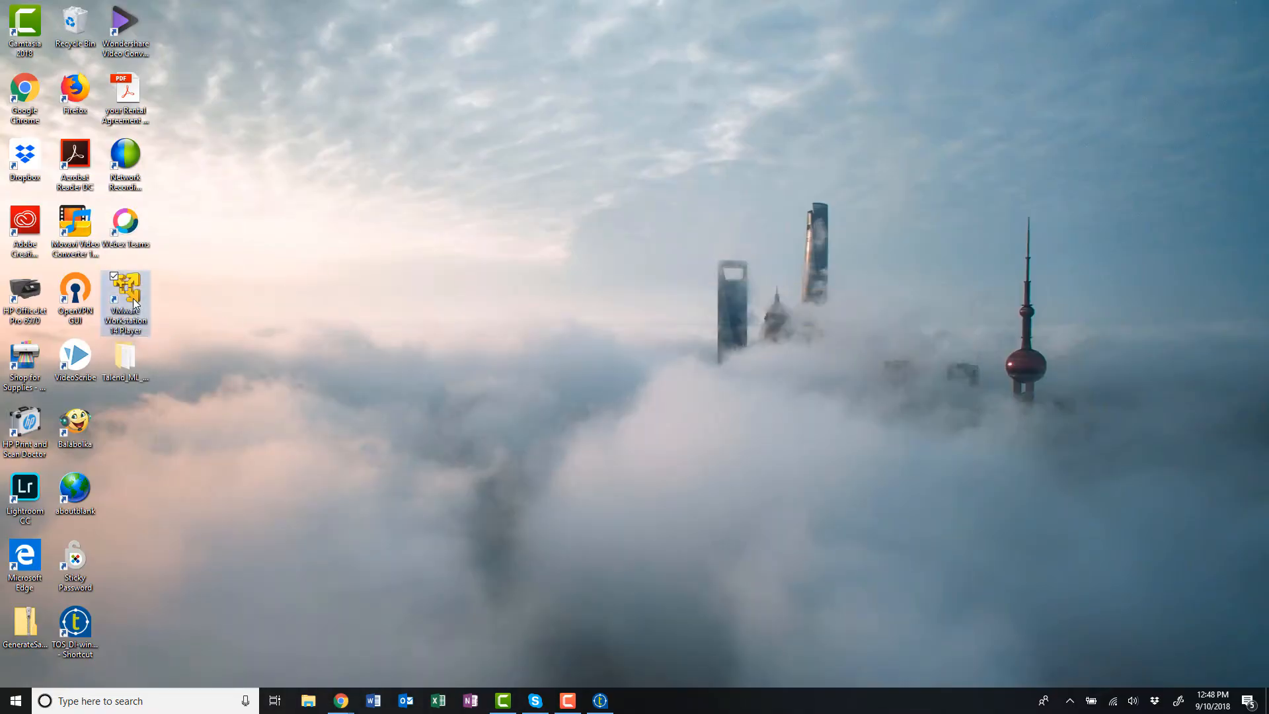
double_click(125, 296)
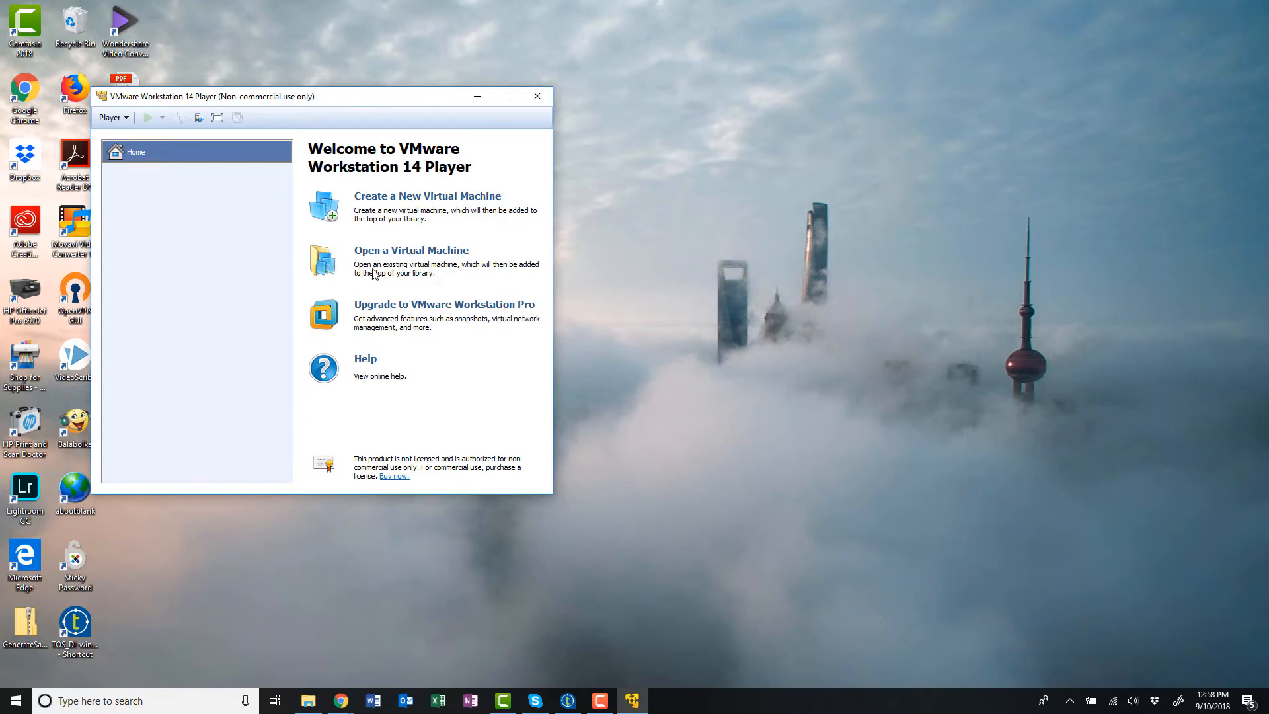
- Open the downloaded sandbox from C:\Talend and import it as Talend_ML_Sandbox_7.0_VMware
click(410, 250)
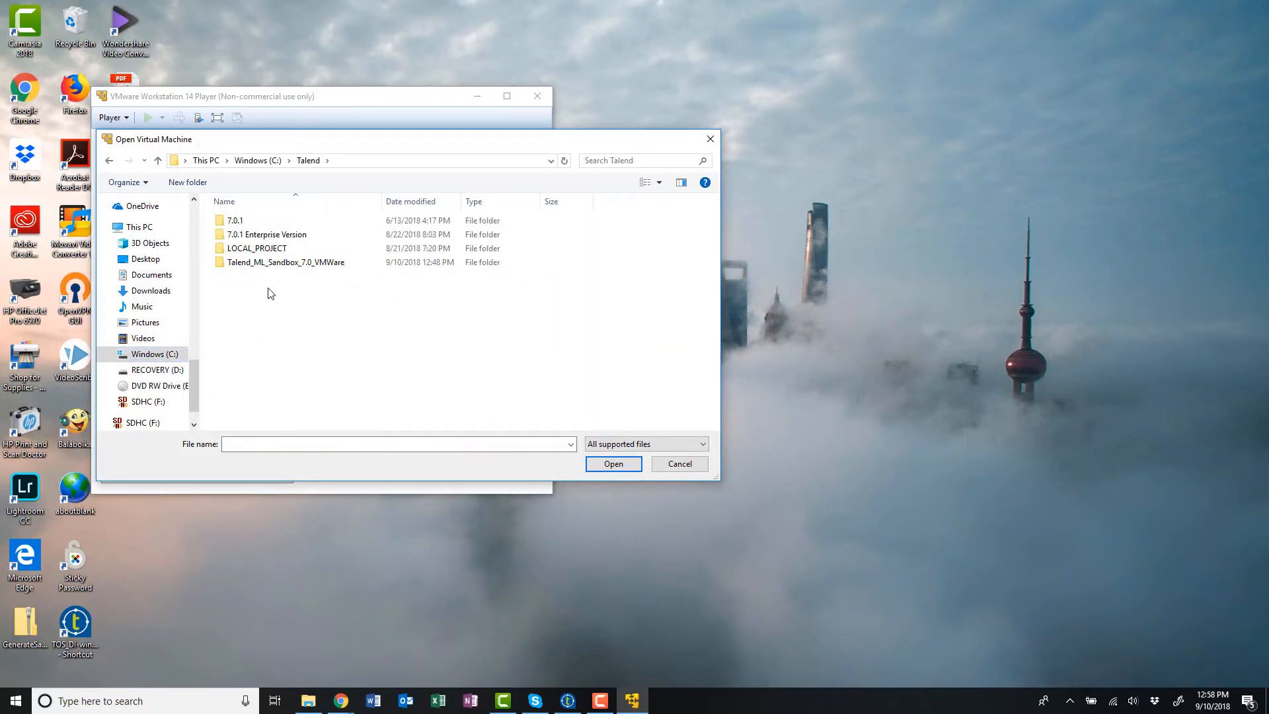
click(612, 464)
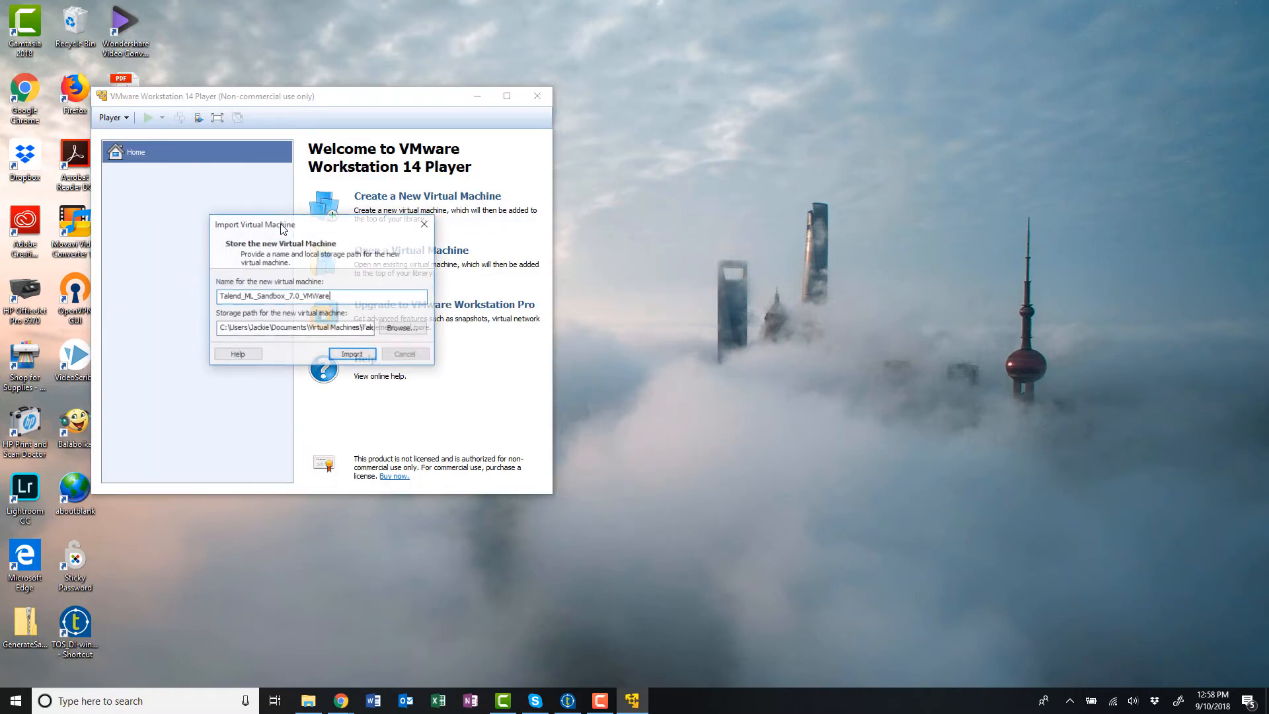
click(352, 353)
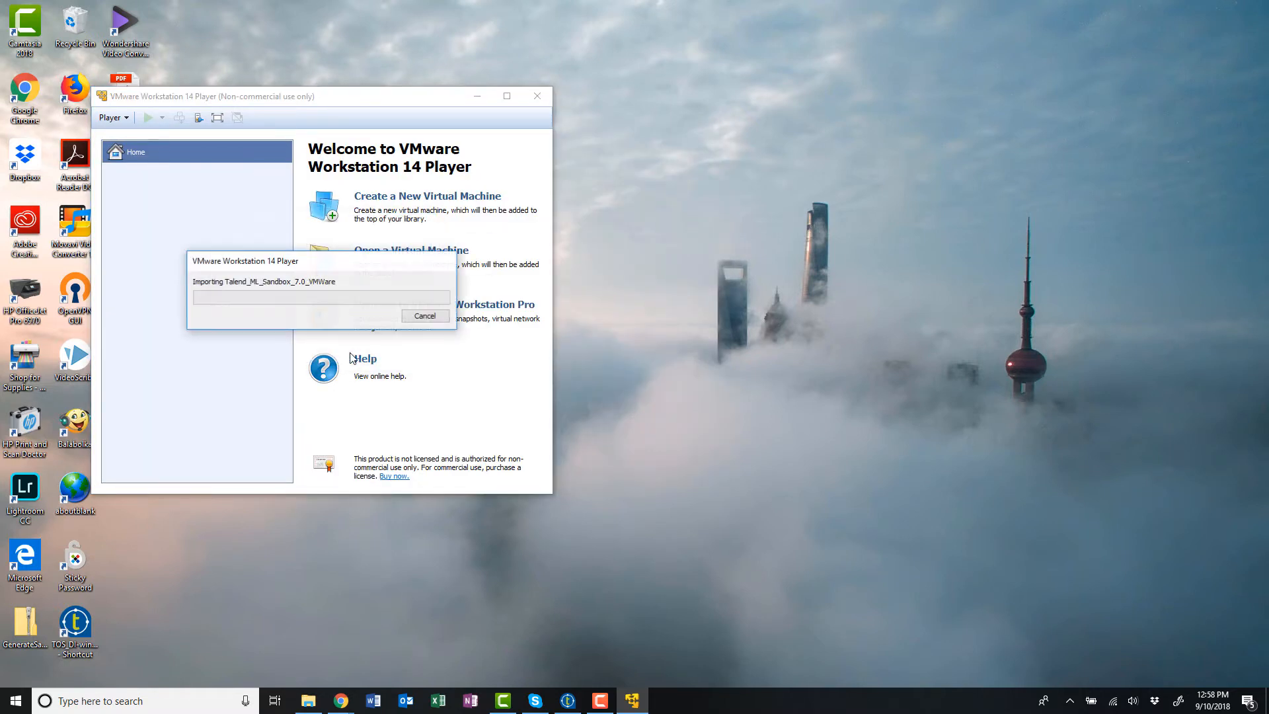